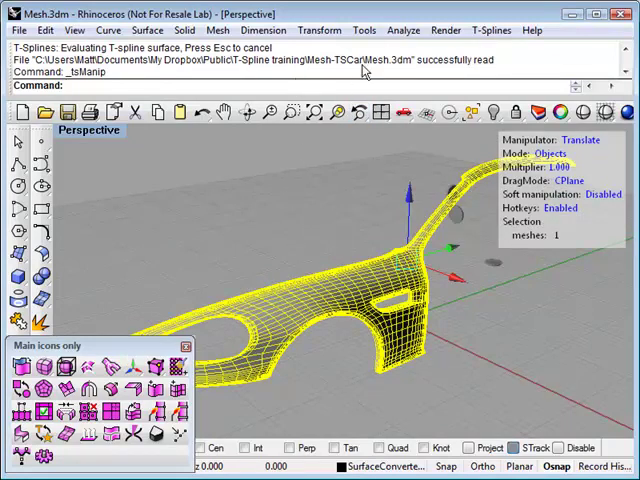
Step: Open the Mesh menu with the car body fender mesh loaded
{"action": "left_click", "coordinate": [218, 30]}
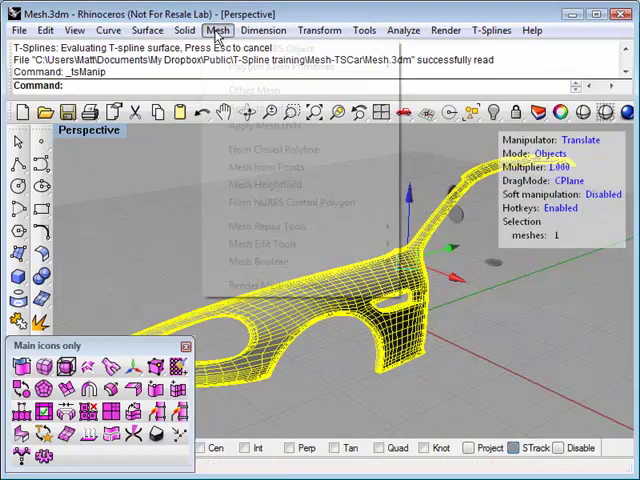
{"action": "mouse_move", "coordinate": [284, 66]}
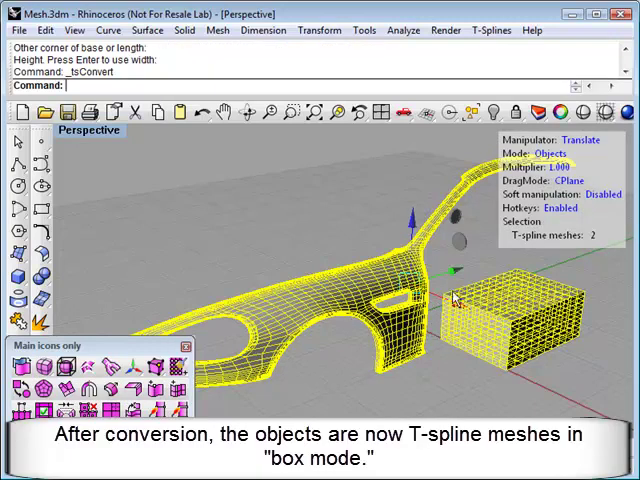
{"action": "mouse_move", "coordinate": [500, 328]}
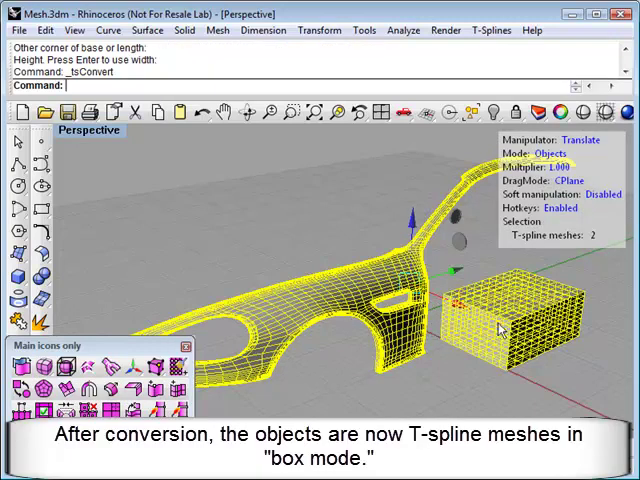
{"action": "mouse_move", "coordinate": [585, 281]}
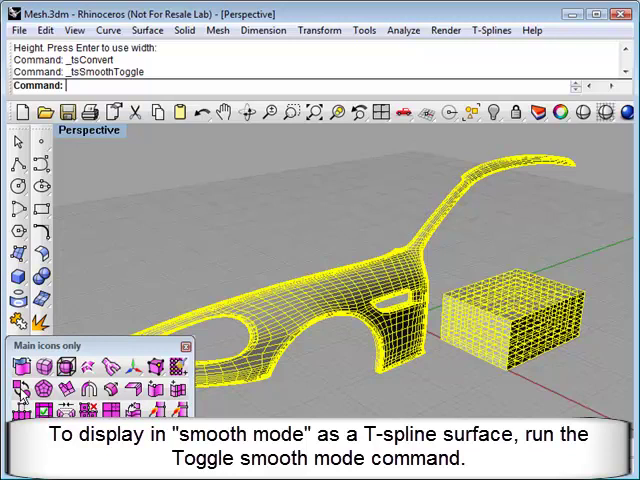
{"action": "mouse_move", "coordinate": [443, 312]}
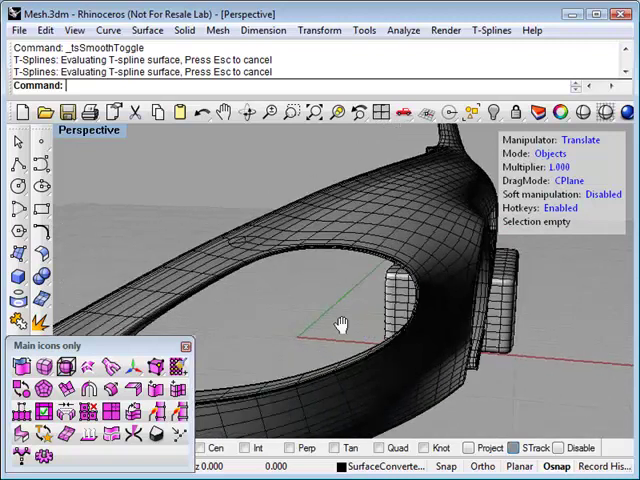
{"action": "left_click_drag", "start_coordinate": [340, 320], "coordinate": [420, 350]}
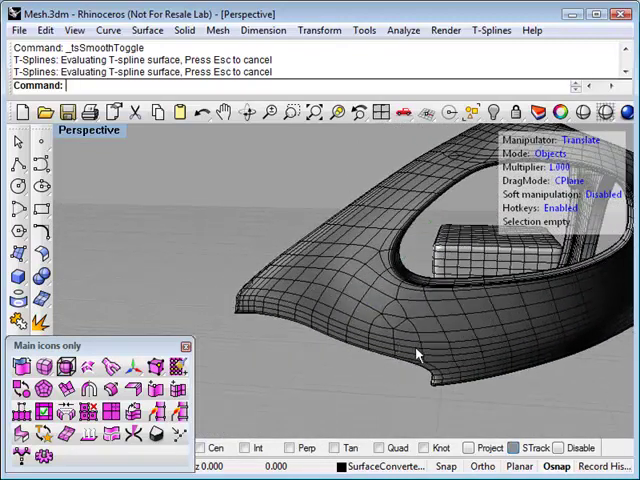